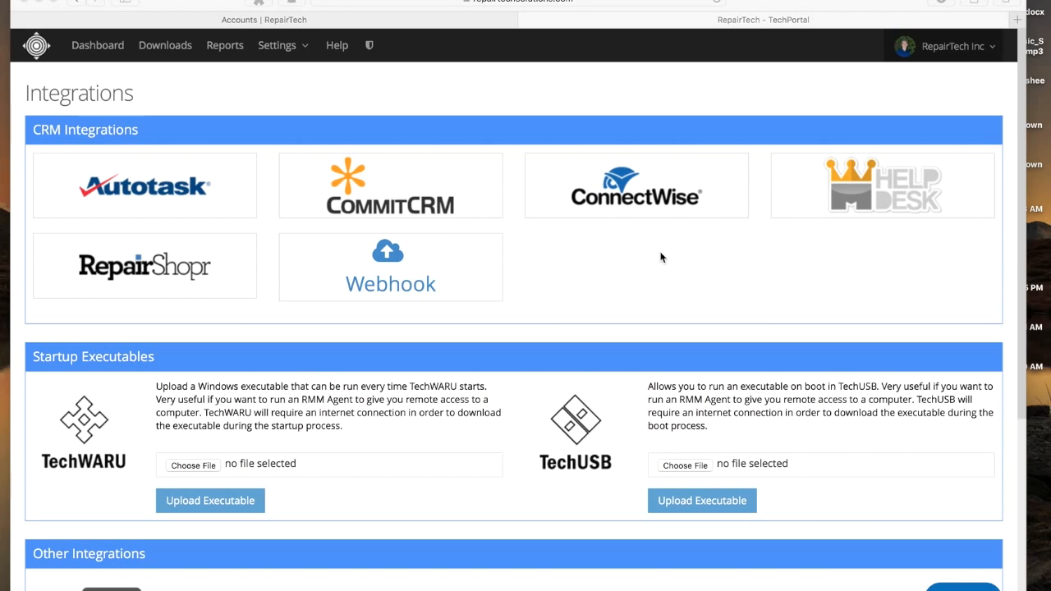
{"action": "mouse_move", "coordinate": [874, 227]}
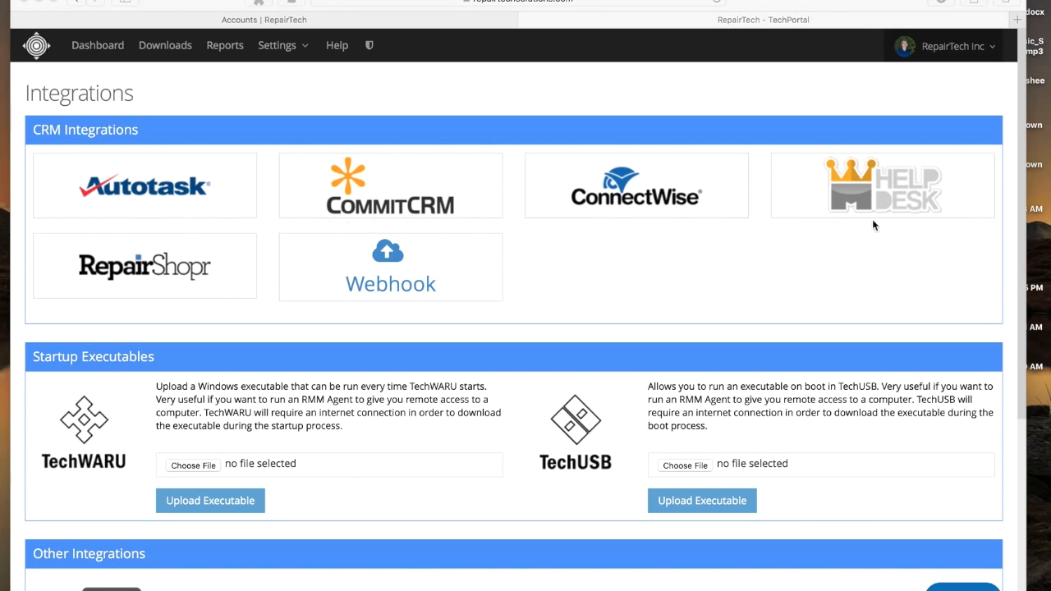
{"action": "mouse_move", "coordinate": [605, 304]}
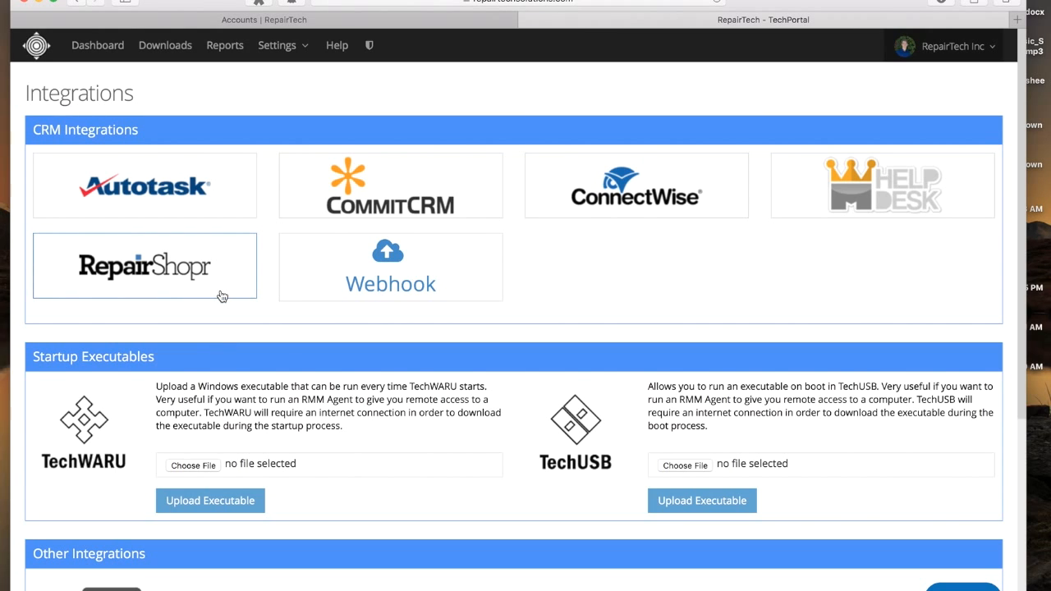
{"action": "mouse_move", "coordinate": [225, 295]}
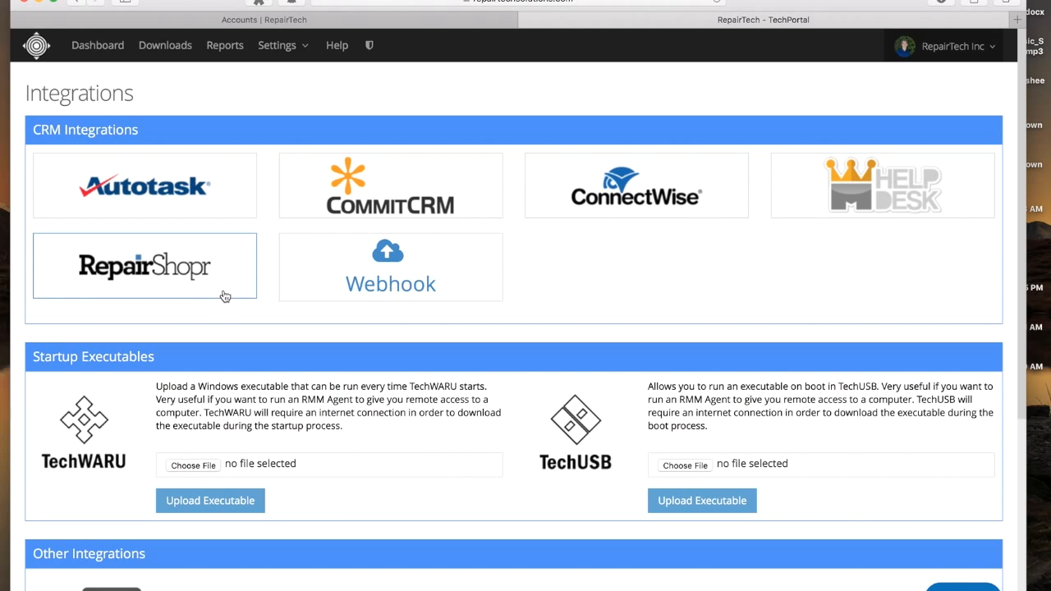
Switch to RepairShopr and show the App Center listing of available apps including RepairTech
{"action": "left_click", "coordinate": [144, 266]}
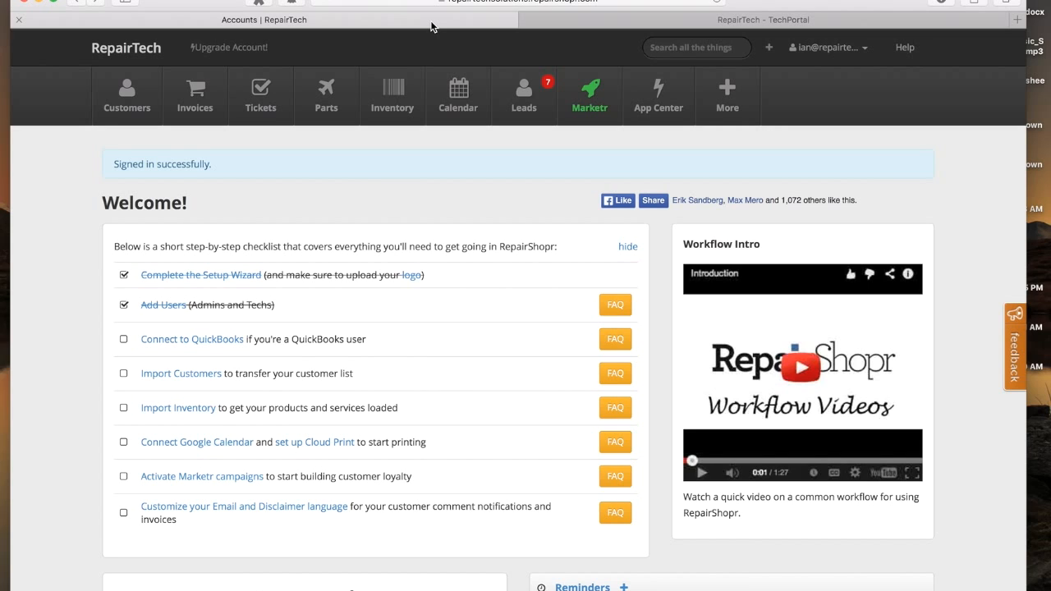
{"action": "mouse_move", "coordinate": [565, 64]}
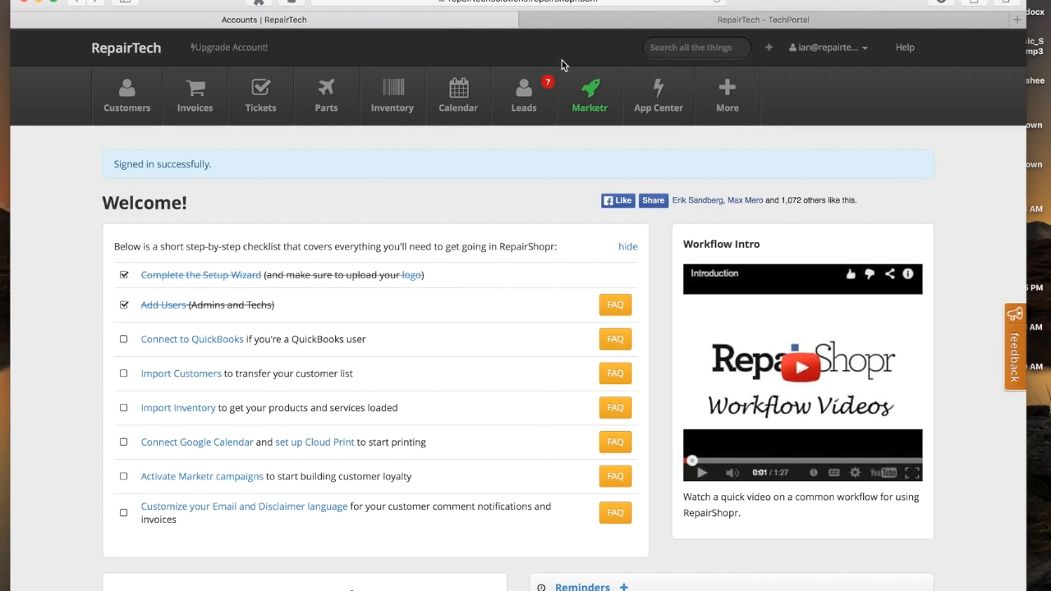
{"action": "left_click", "coordinate": [657, 96]}
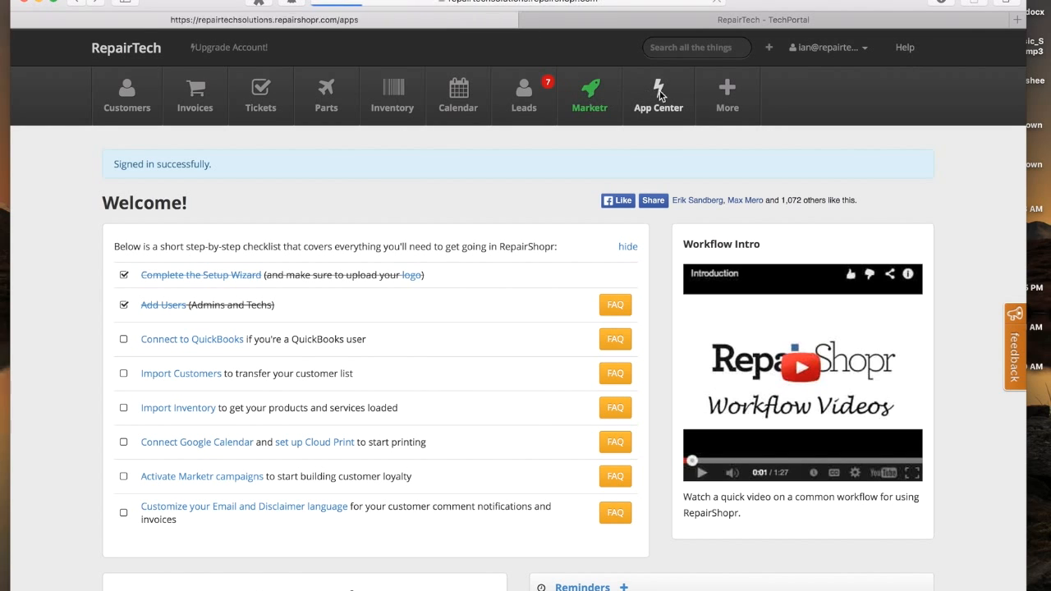
{"action": "left_click", "coordinate": [657, 95]}
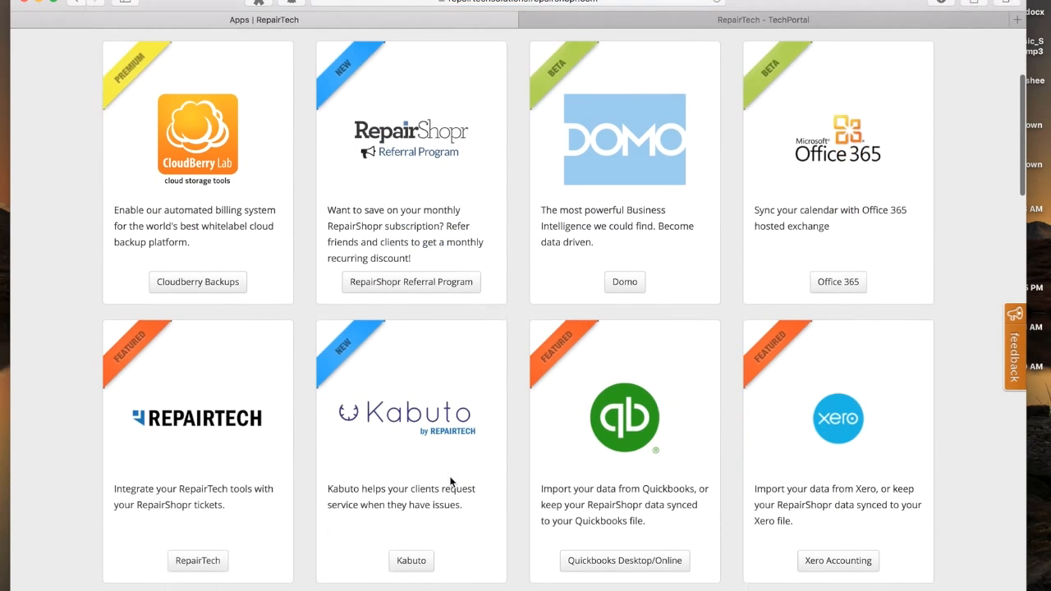
{"action": "left_click", "coordinate": [197, 560]}
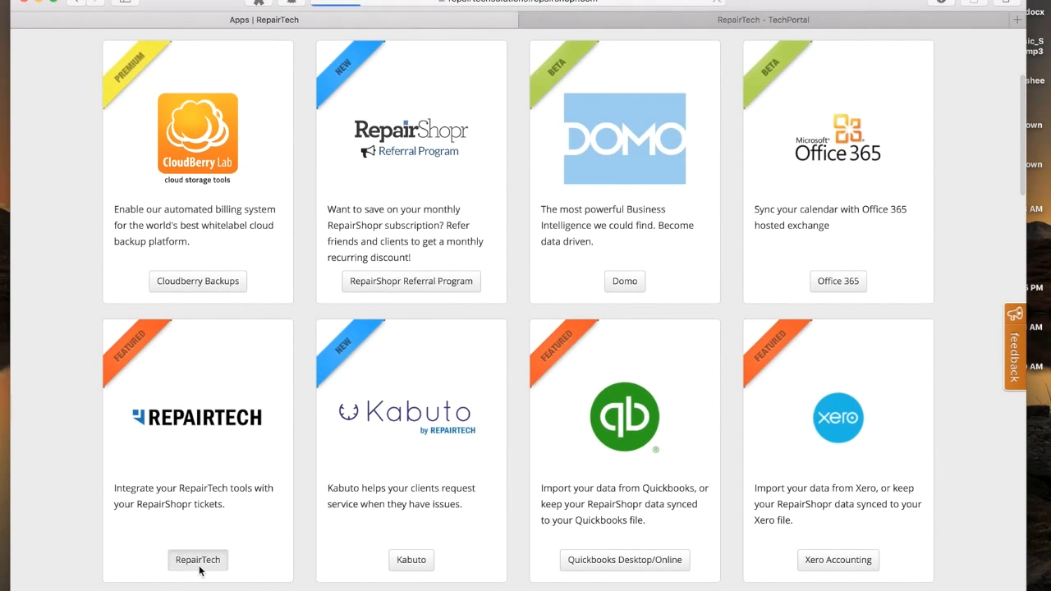
Copy the API key from the RepairTech integration page (subdomain repairtechsolutions)
{"action": "left_click", "coordinate": [197, 560]}
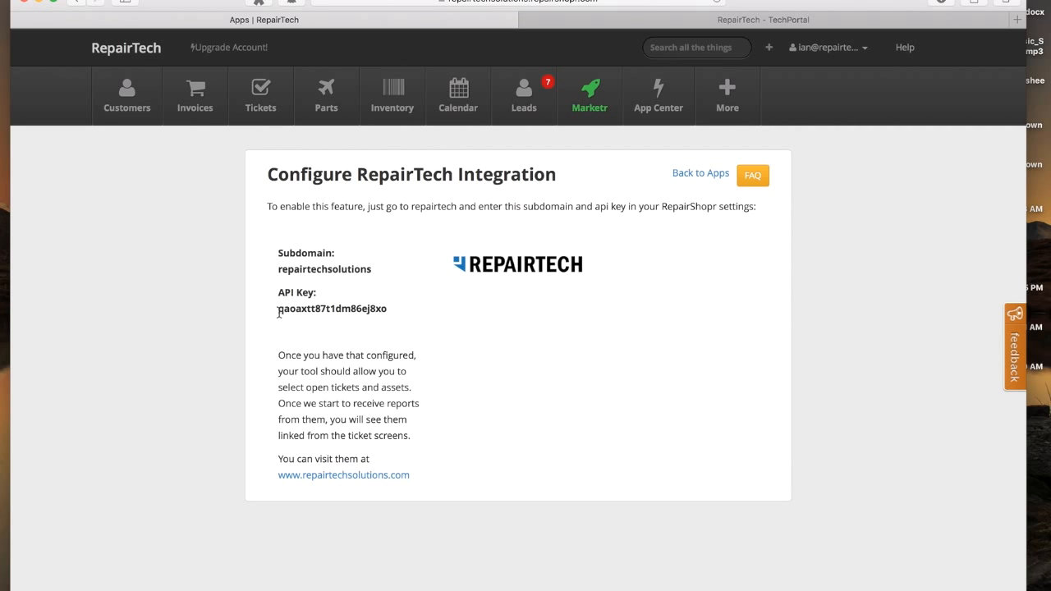
{"action": "left_click_drag", "start_coordinate": [280, 309], "coordinate": [388, 309]}
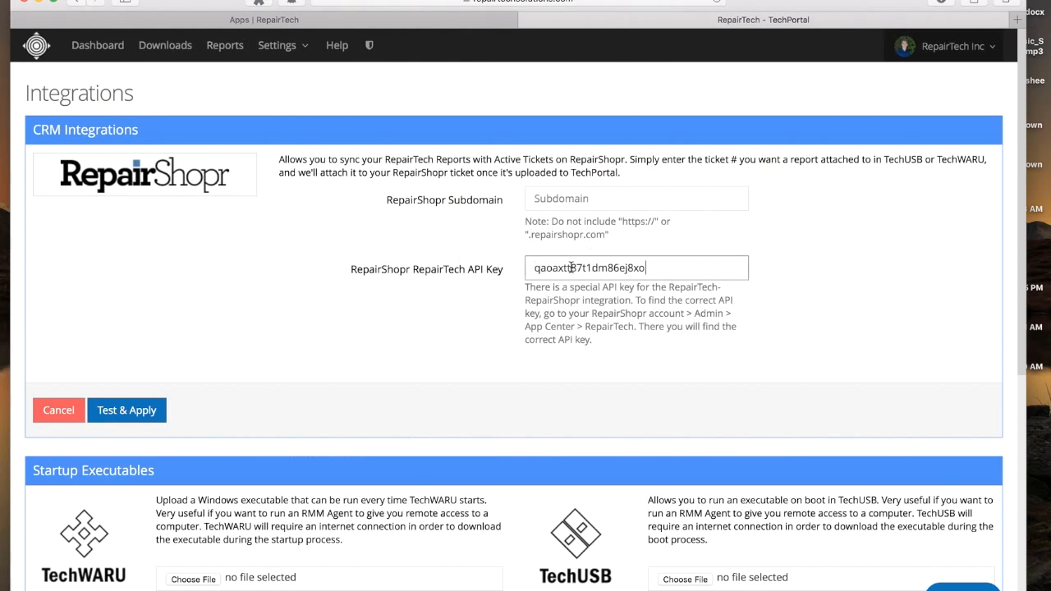
Enter subdomain repairtechsolutions in TechPortal's RepairShopr form and run Test & Apply
{"action": "type", "text": "repairtechsolutions"}
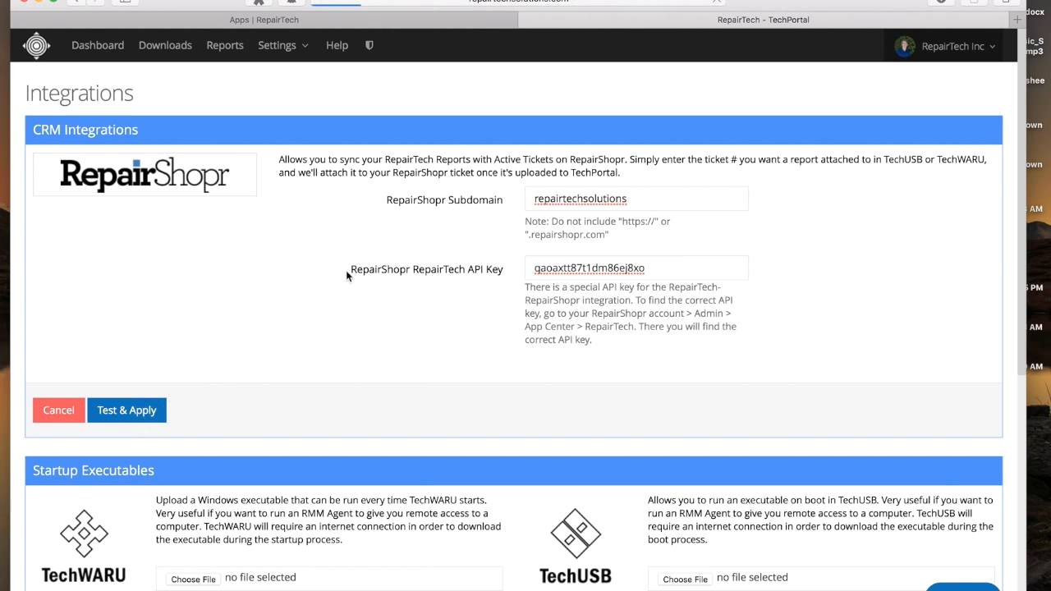
{"action": "left_click", "coordinate": [127, 411]}
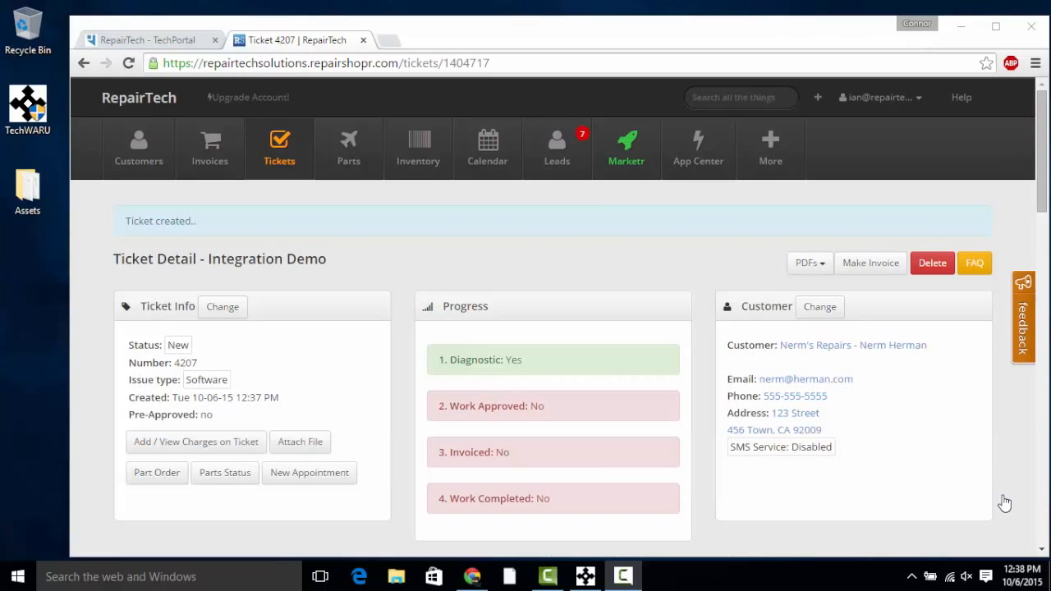
{"action": "mouse_move", "coordinate": [535, 260]}
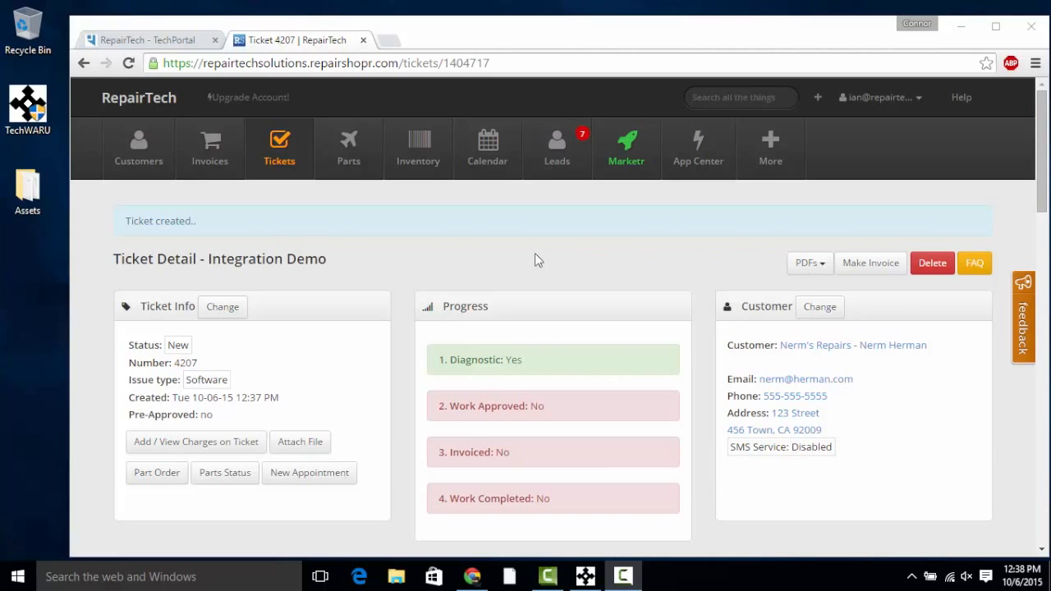
Note RepairShopr ticket 4207 and start the TechWARU run for customer Integration Demo with that ticket
{"action": "scroll", "scroll_direction": "down", "scroll_amount": 3}
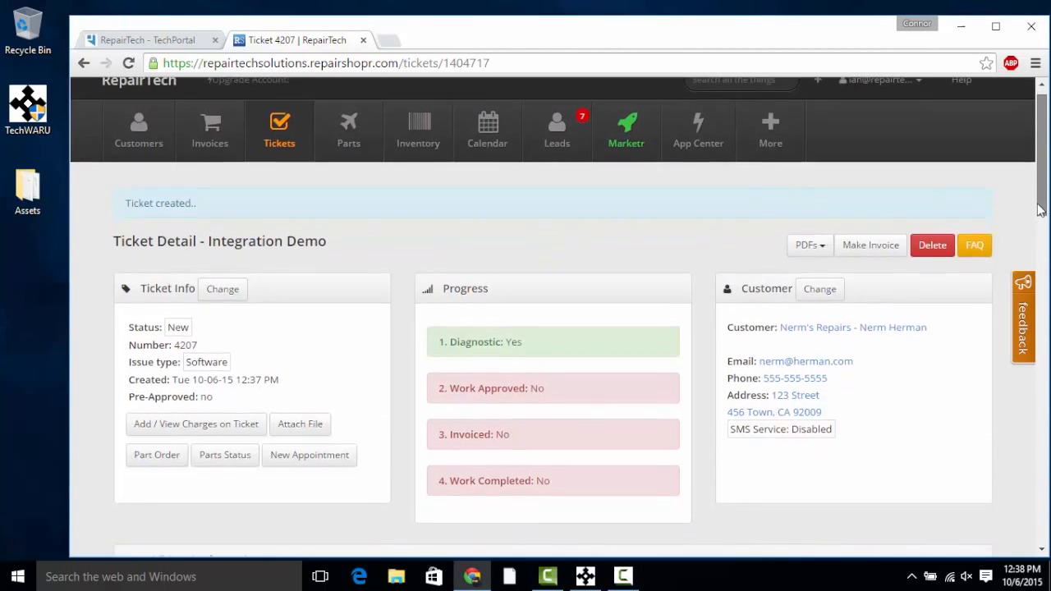
{"action": "scroll", "scroll_direction": "down", "scroll_amount": 3}
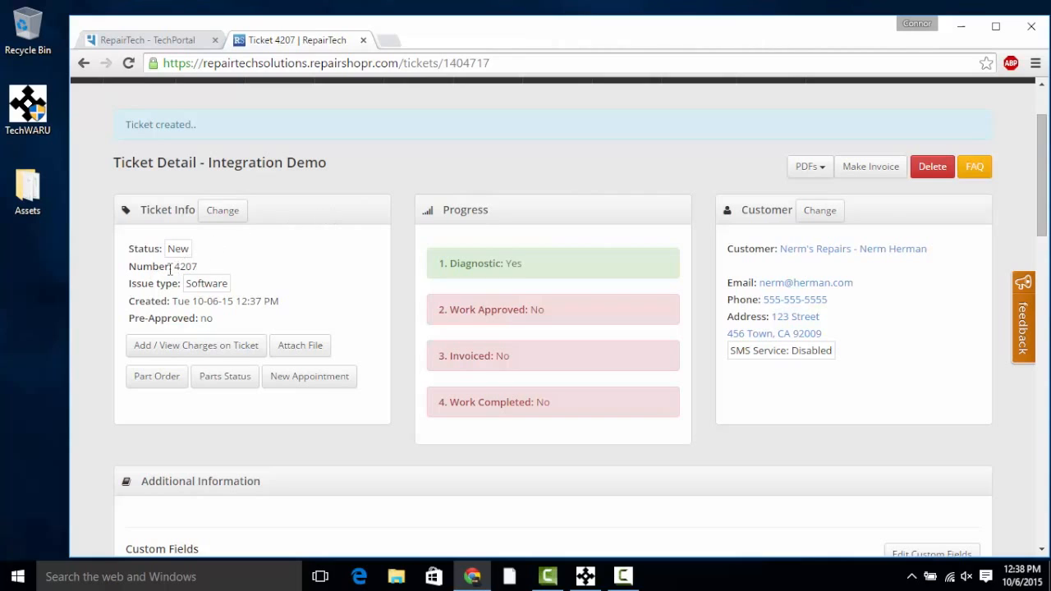
{"action": "double_click", "coordinate": [184, 266]}
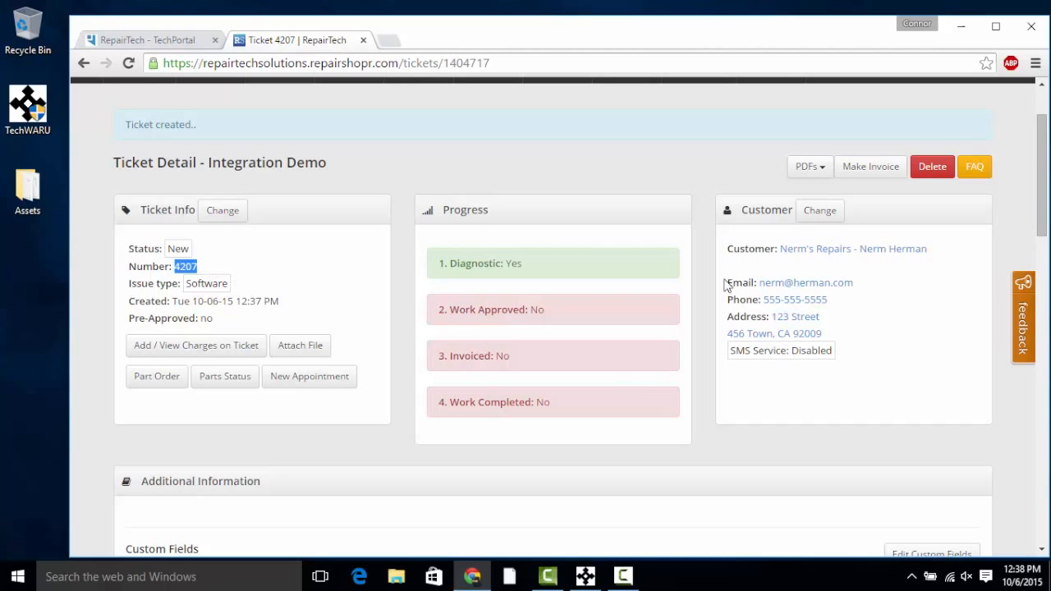
{"action": "left_click", "coordinate": [585, 575]}
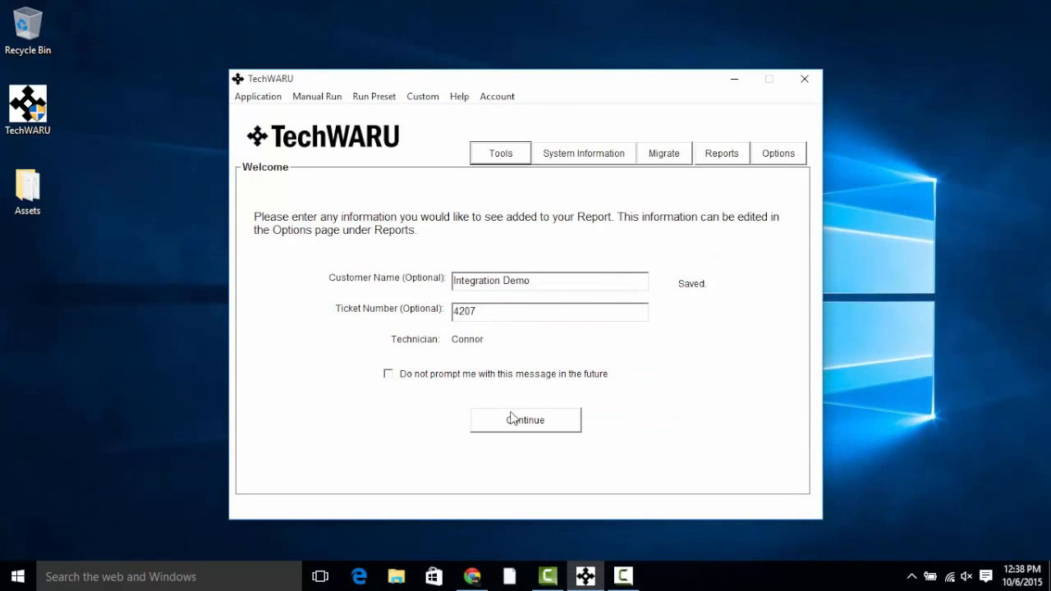
{"action": "left_click", "coordinate": [525, 421]}
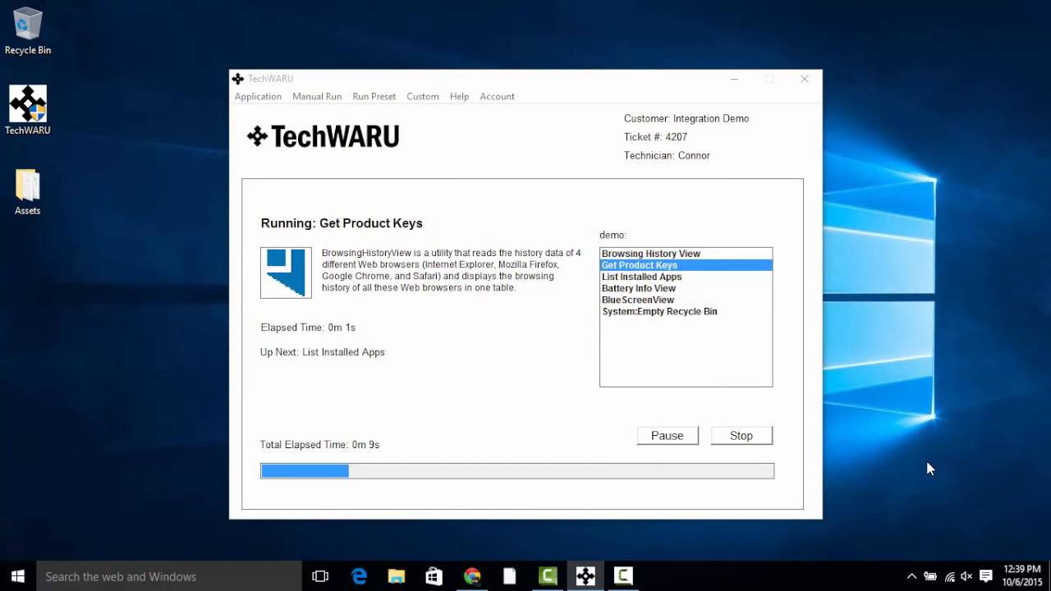